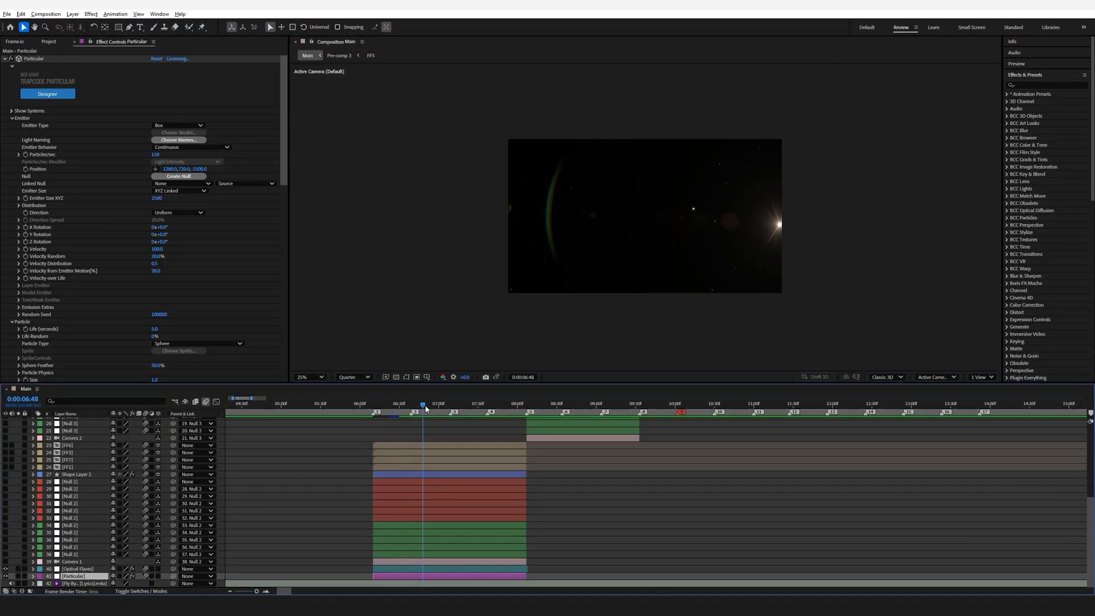
Select the FF1 freeze-frame layer to show its effect settings.
click(427, 419)
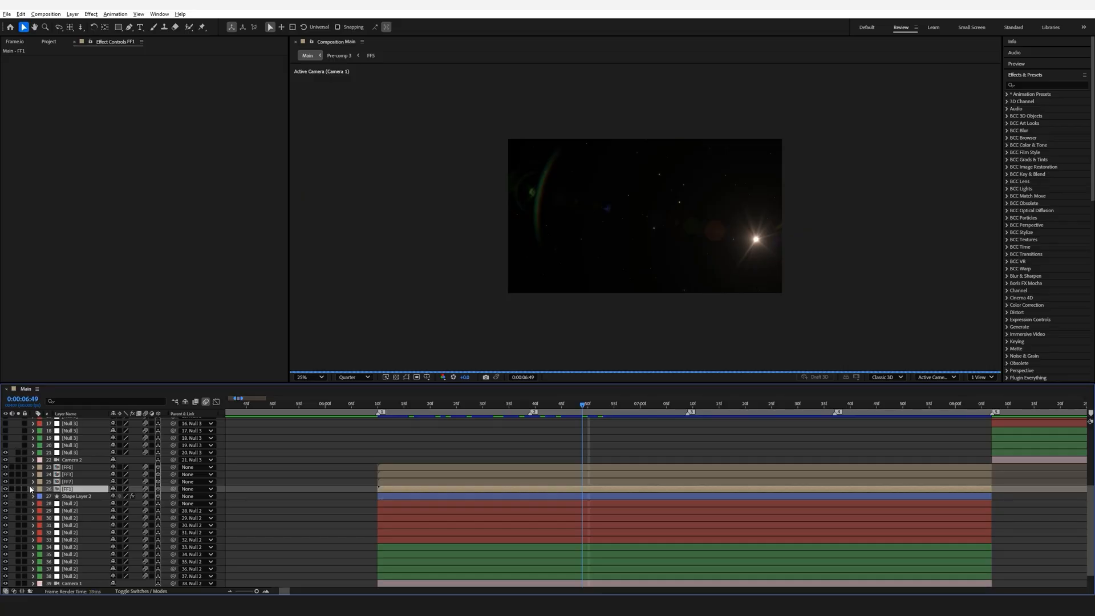
Open the FF1 precomposition, then select Shape Layer 2 to show its Deep Glow.
click(77, 497)
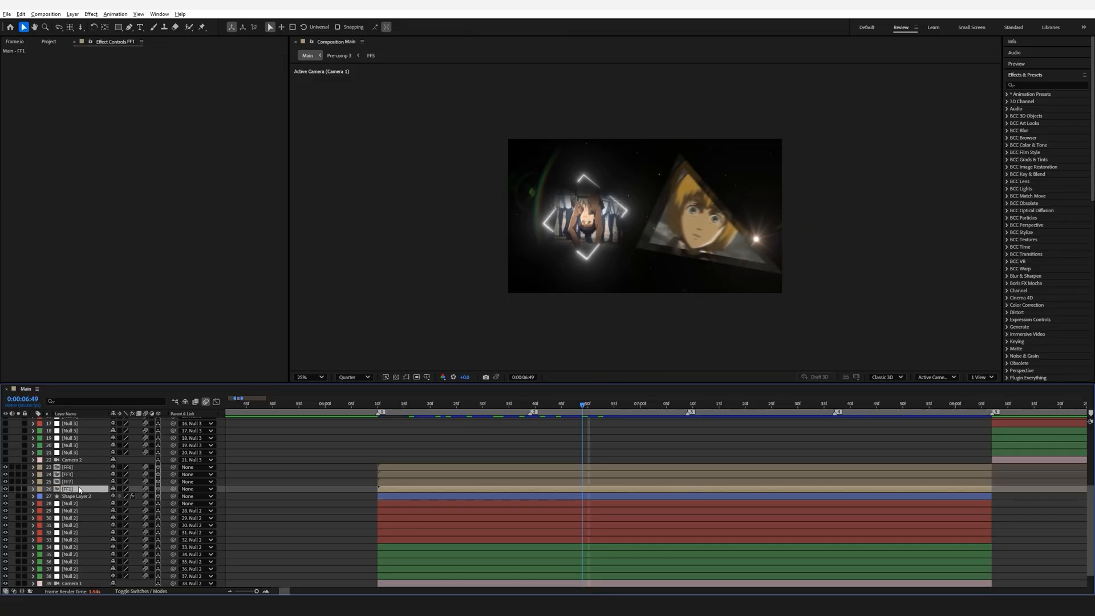
double_click(69, 489)
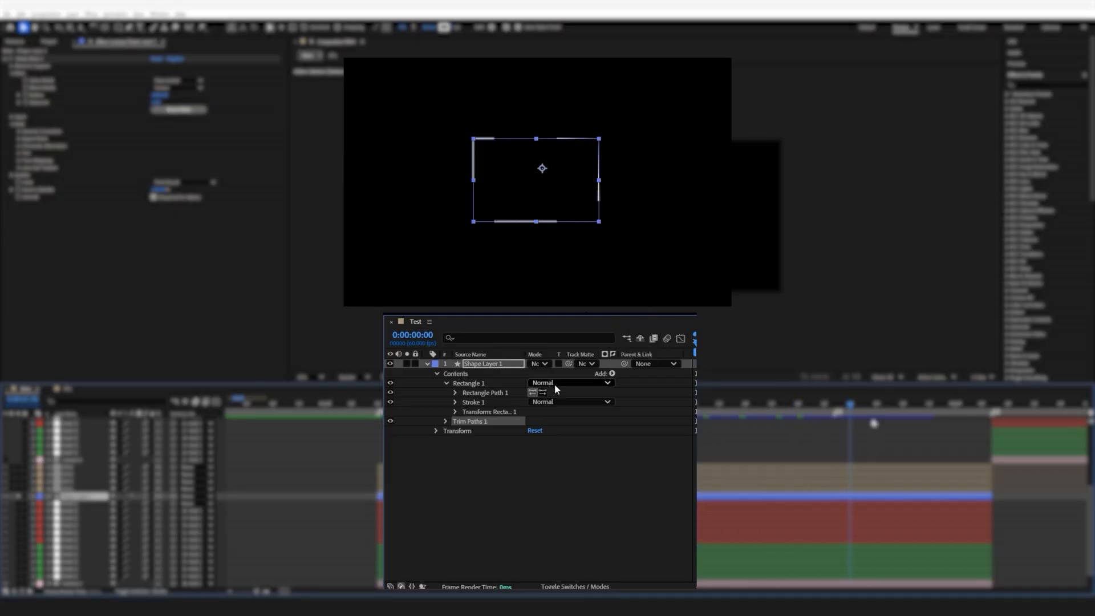
click(446, 421)
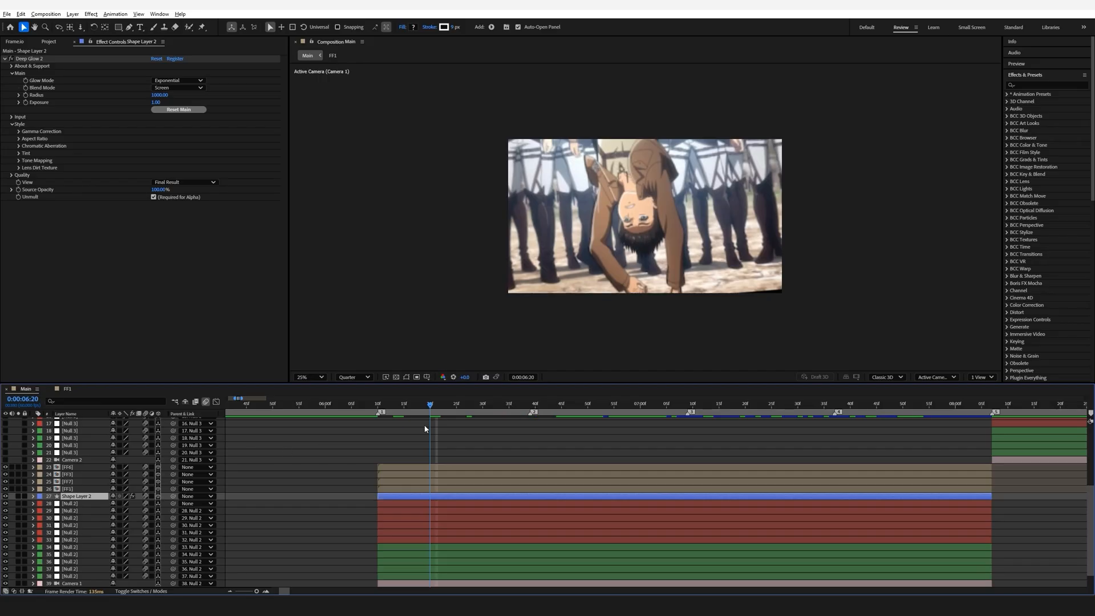
click(505, 405)
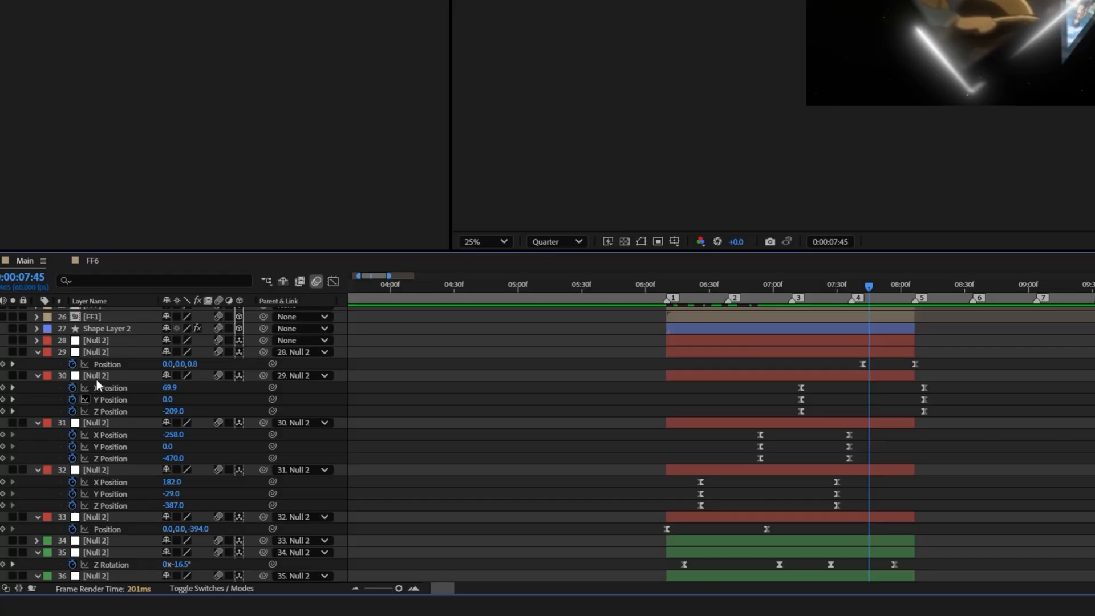
mouse_move(509, 423)
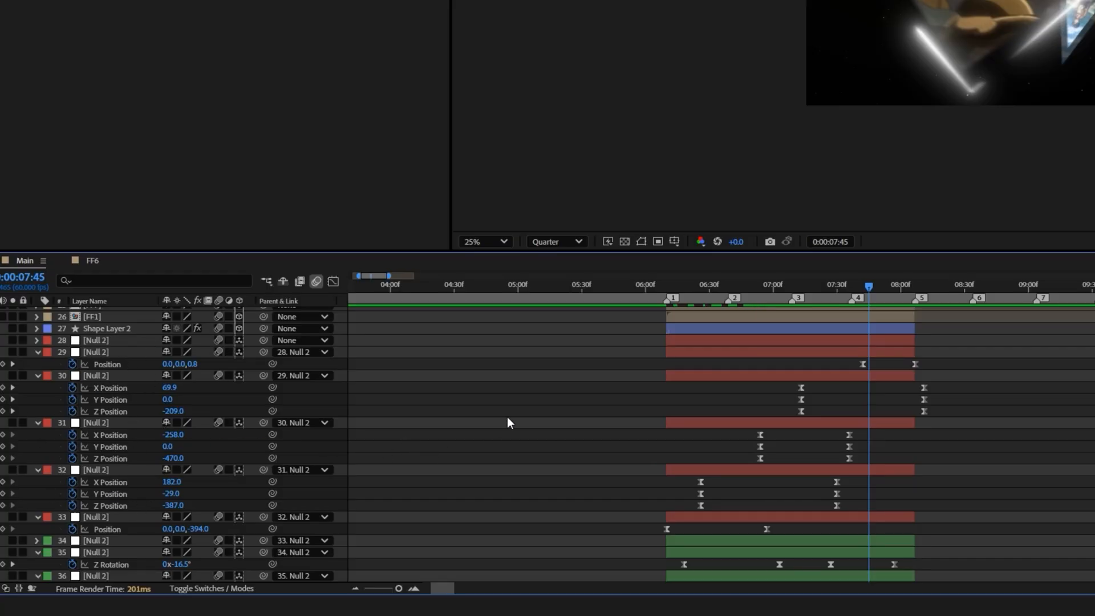
Scroll past the Null 2 rig properties and open the Active Camera view dropdown.
scroll(down, 3)
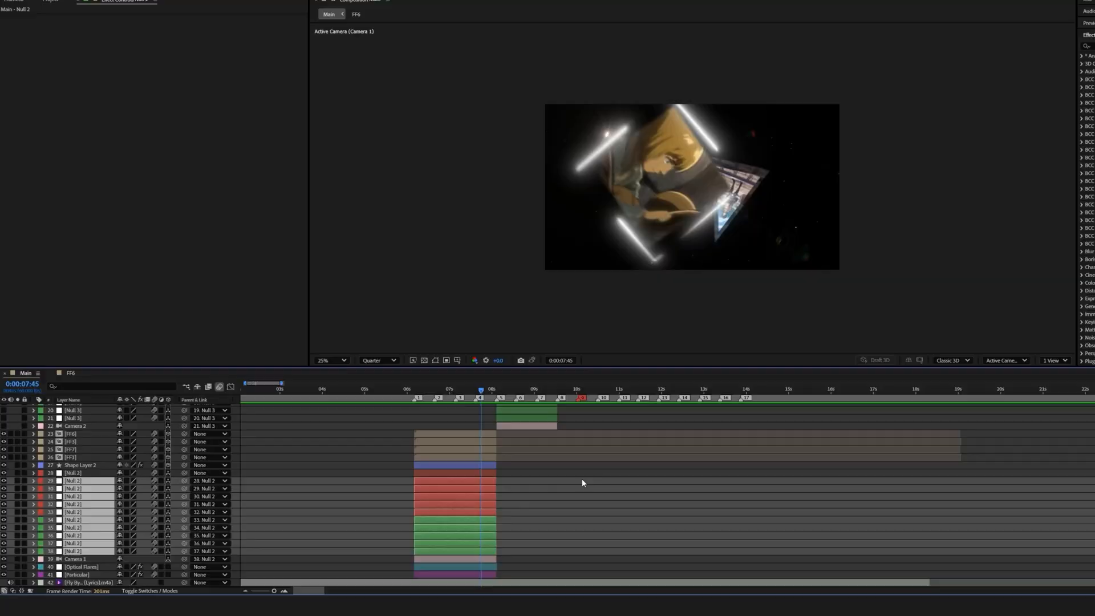
click(937, 377)
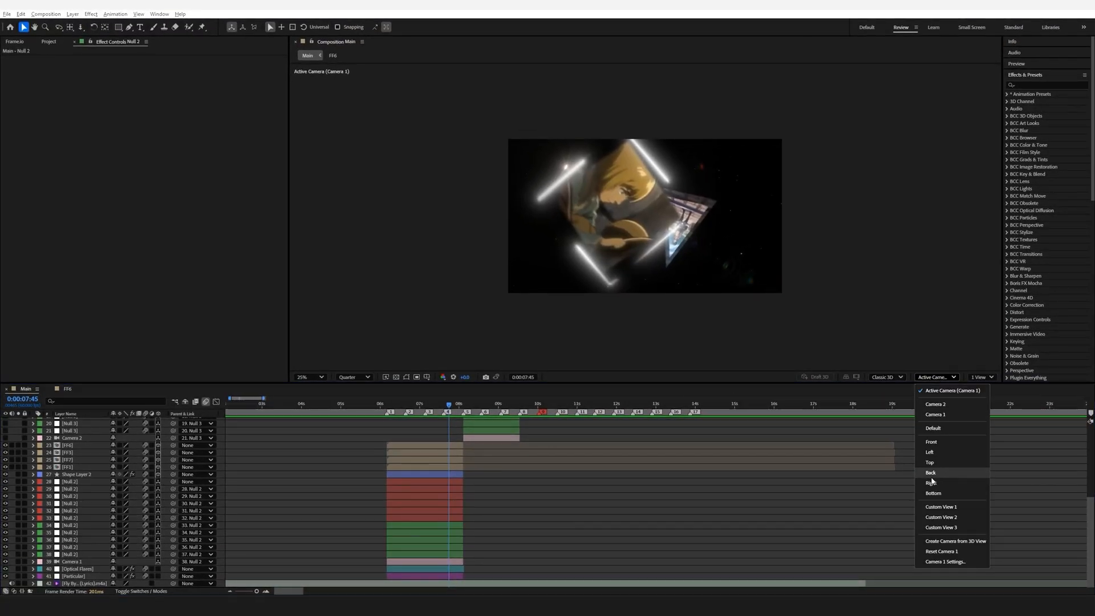
Switch to Custom View and orbit to see the camera and layers.
click(940, 517)
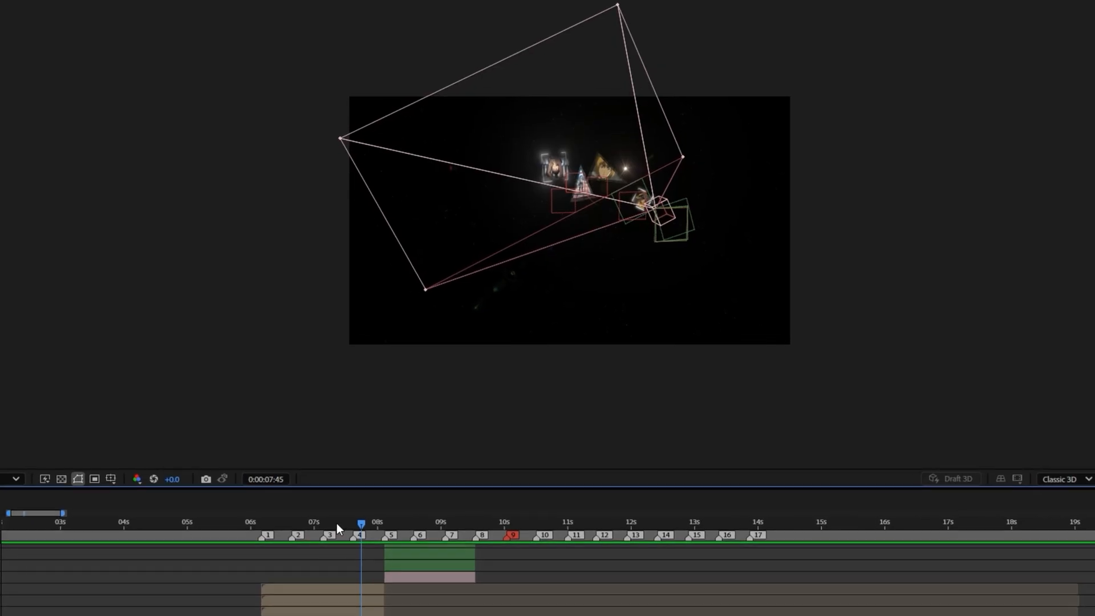
drag(360, 522, 348, 522)
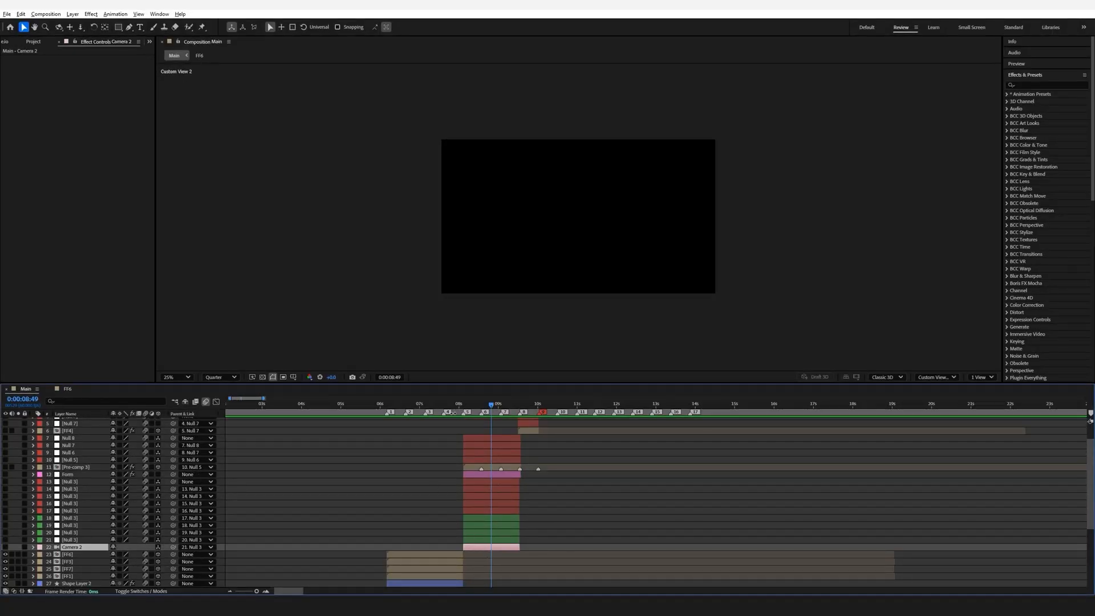
Return to Active Camera view and open the Pre-comp 3 composition.
click(935, 376)
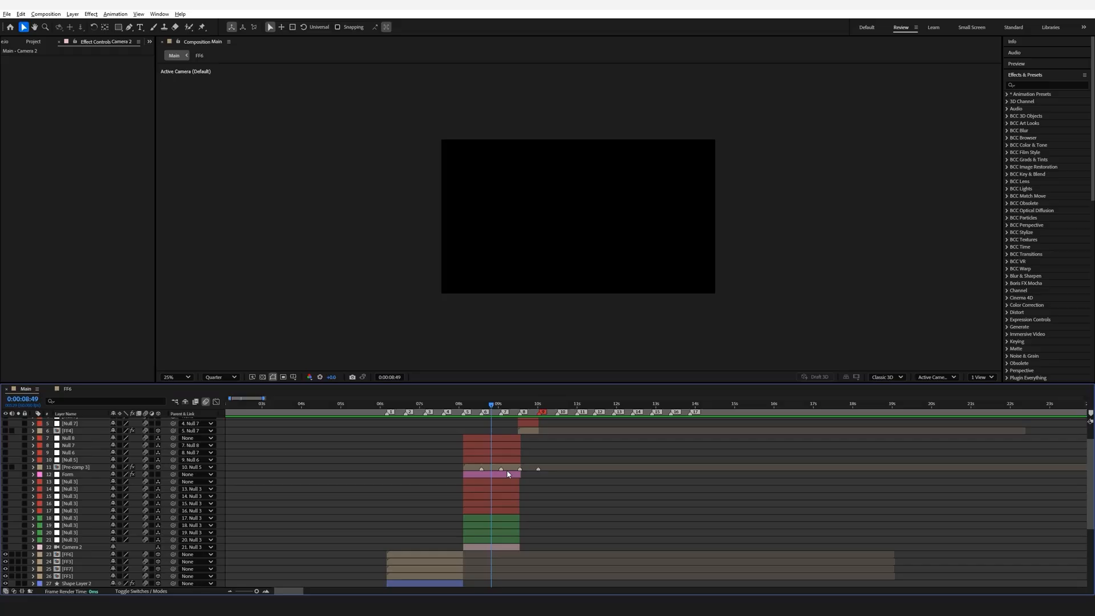
click(68, 467)
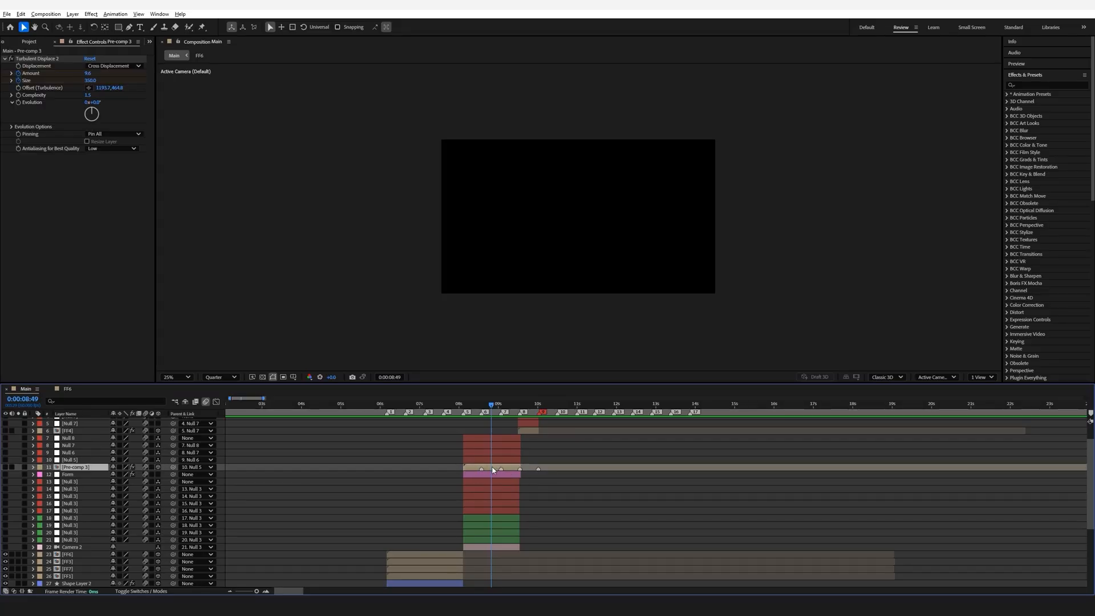
double_click(74, 481)
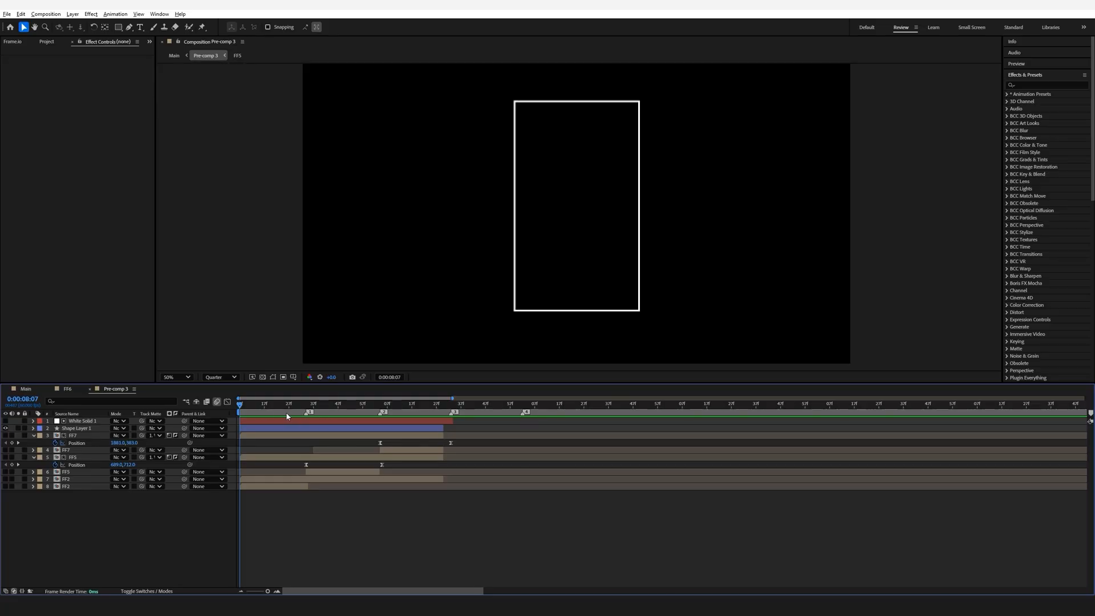
Scrub through Pre-comp 3 to later frames before returning to Main.
click(282, 403)
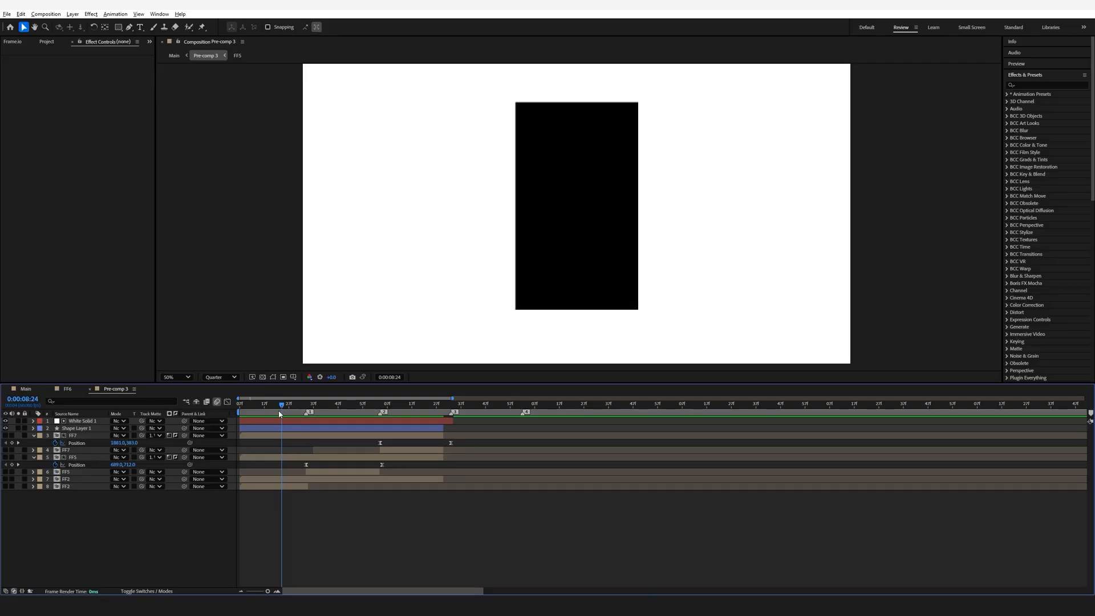
click(306, 404)
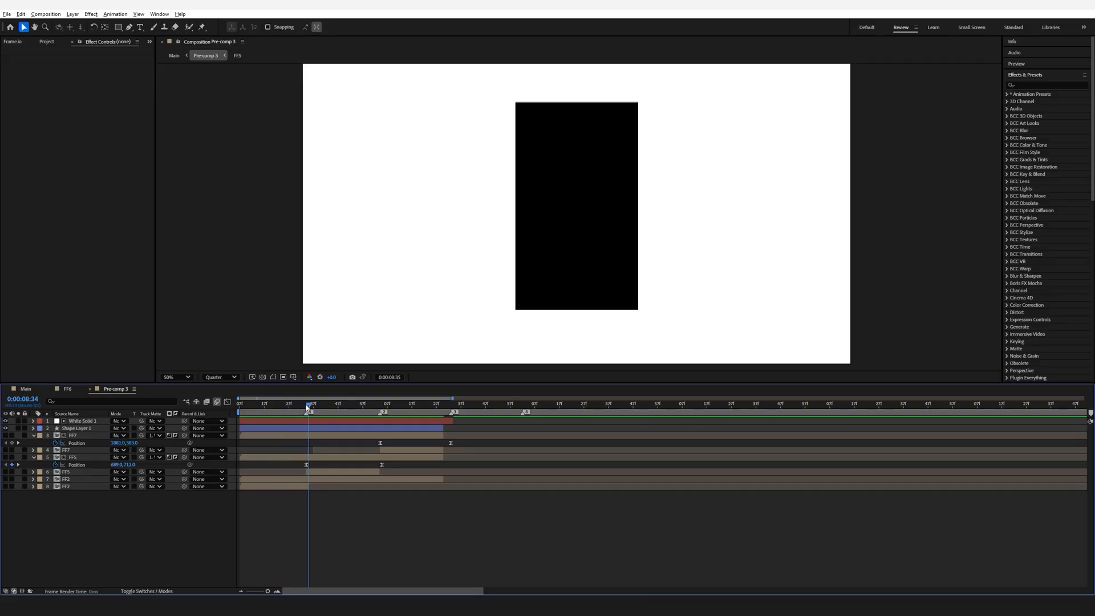
click(250, 405)
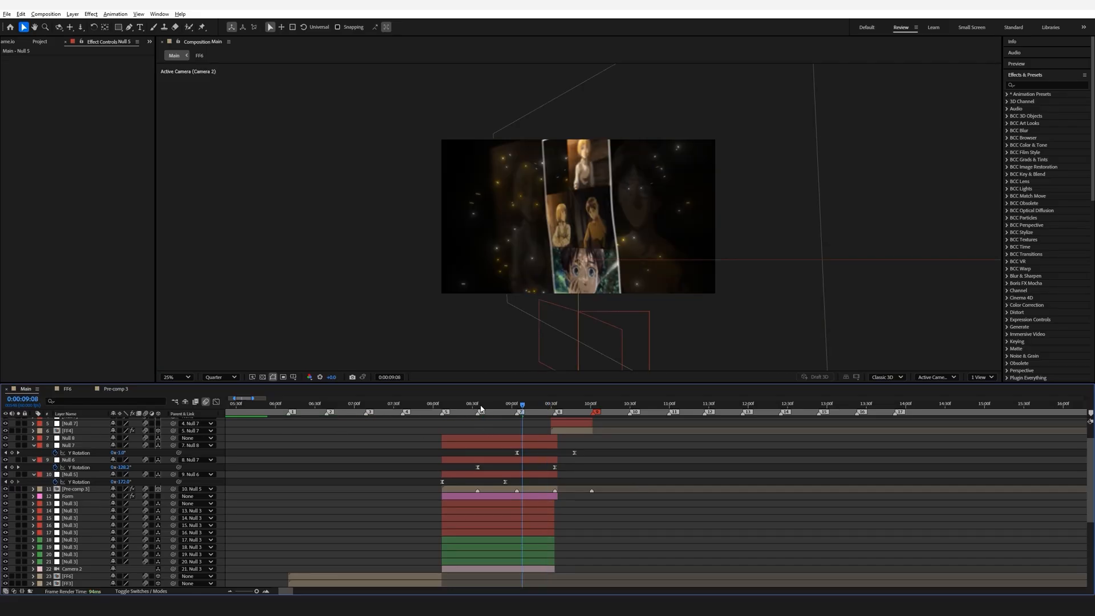
Select the Form particle layer and scroll through its effect settings.
click(67, 496)
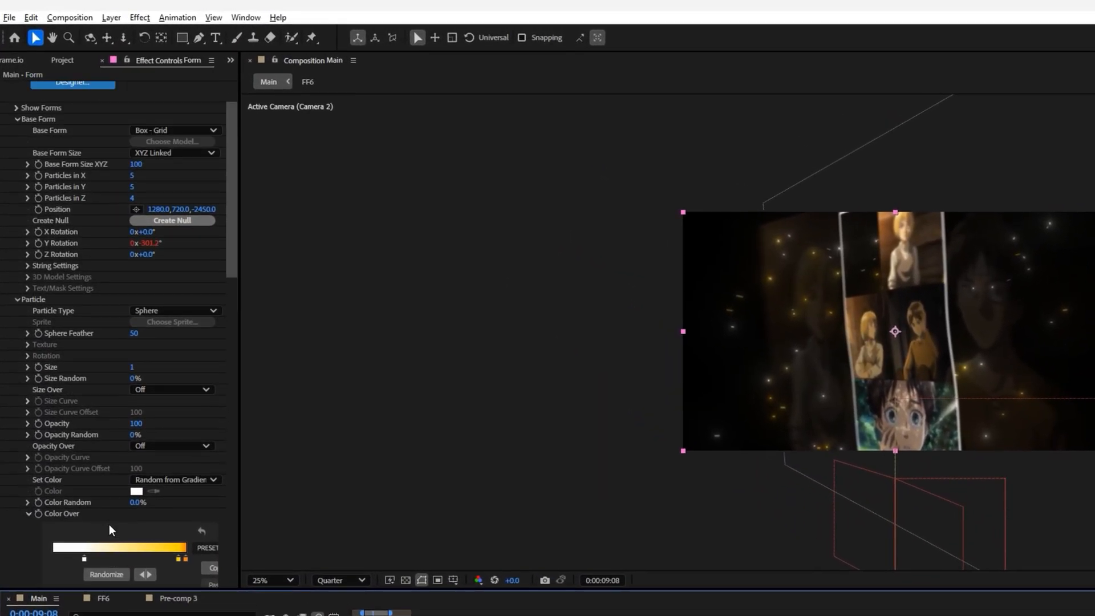
scroll(down, 3)
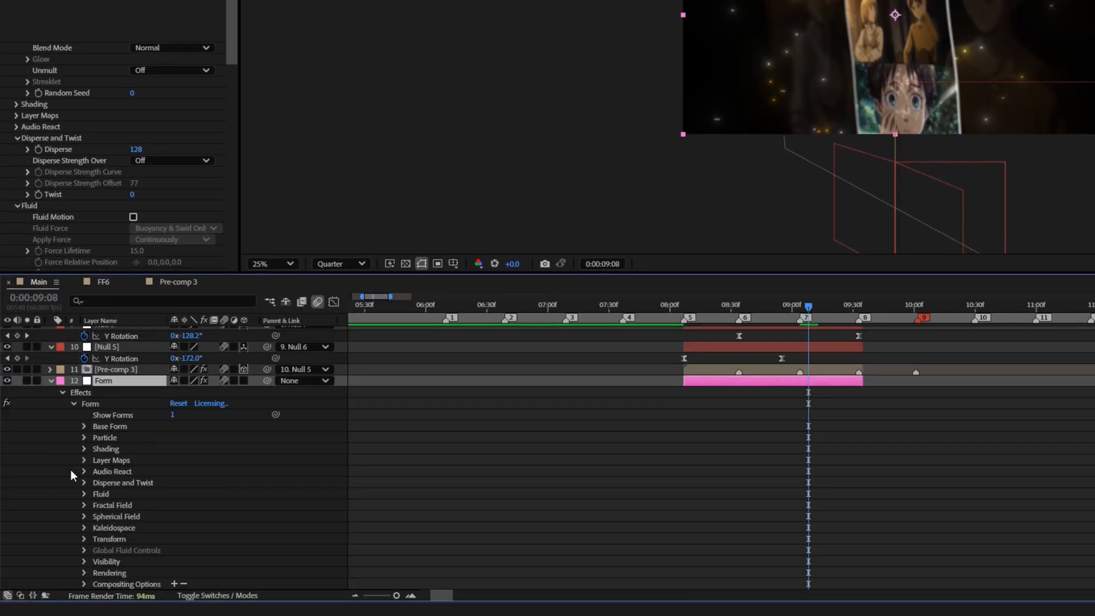
Expand Form's Base Form settings to show the Y Rotation expression.
click(83, 426)
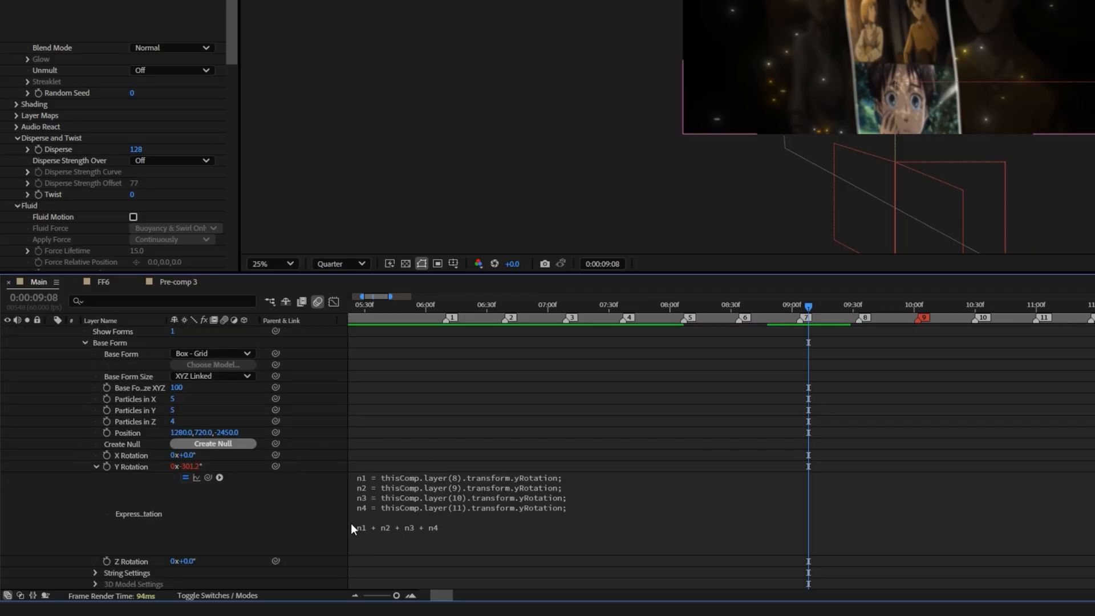
mouse_move(473, 466)
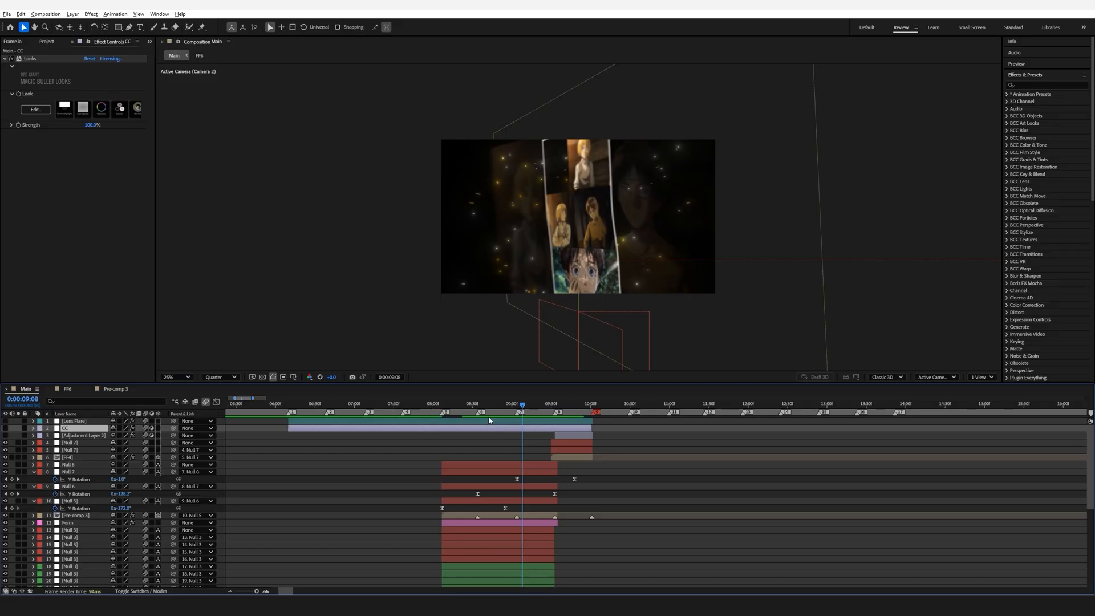
Select the Lens Flare layer and jump to a later frame to preview the flare.
click(75, 420)
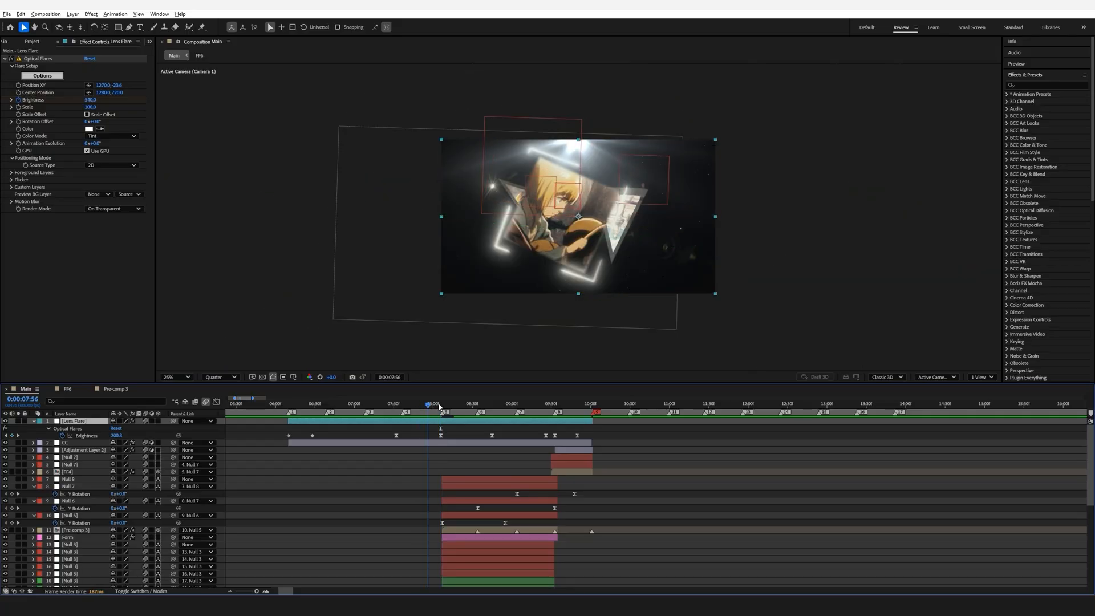
click(456, 404)
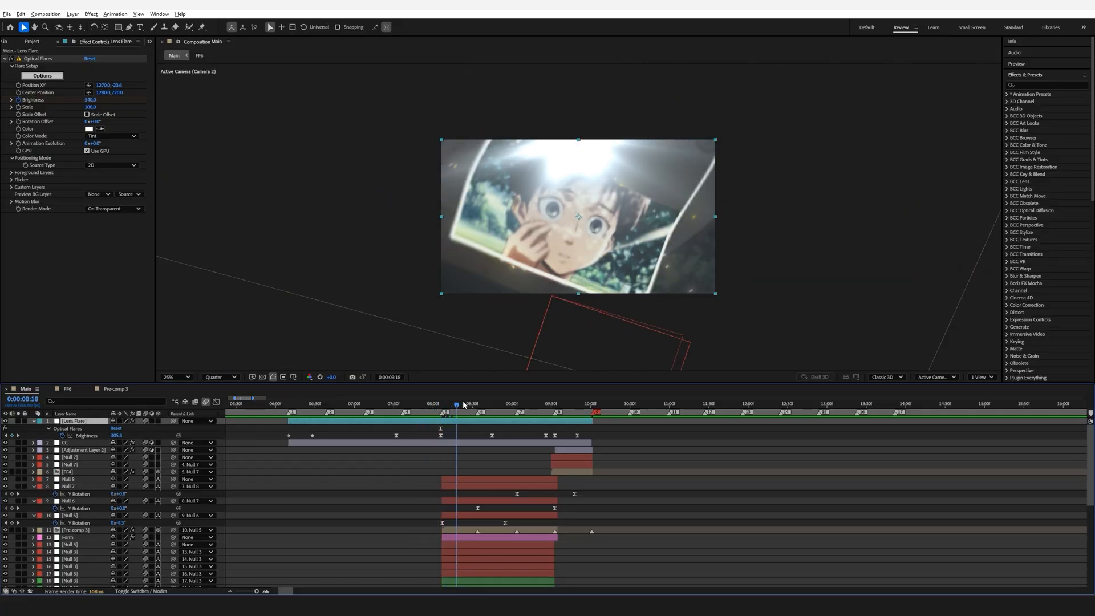